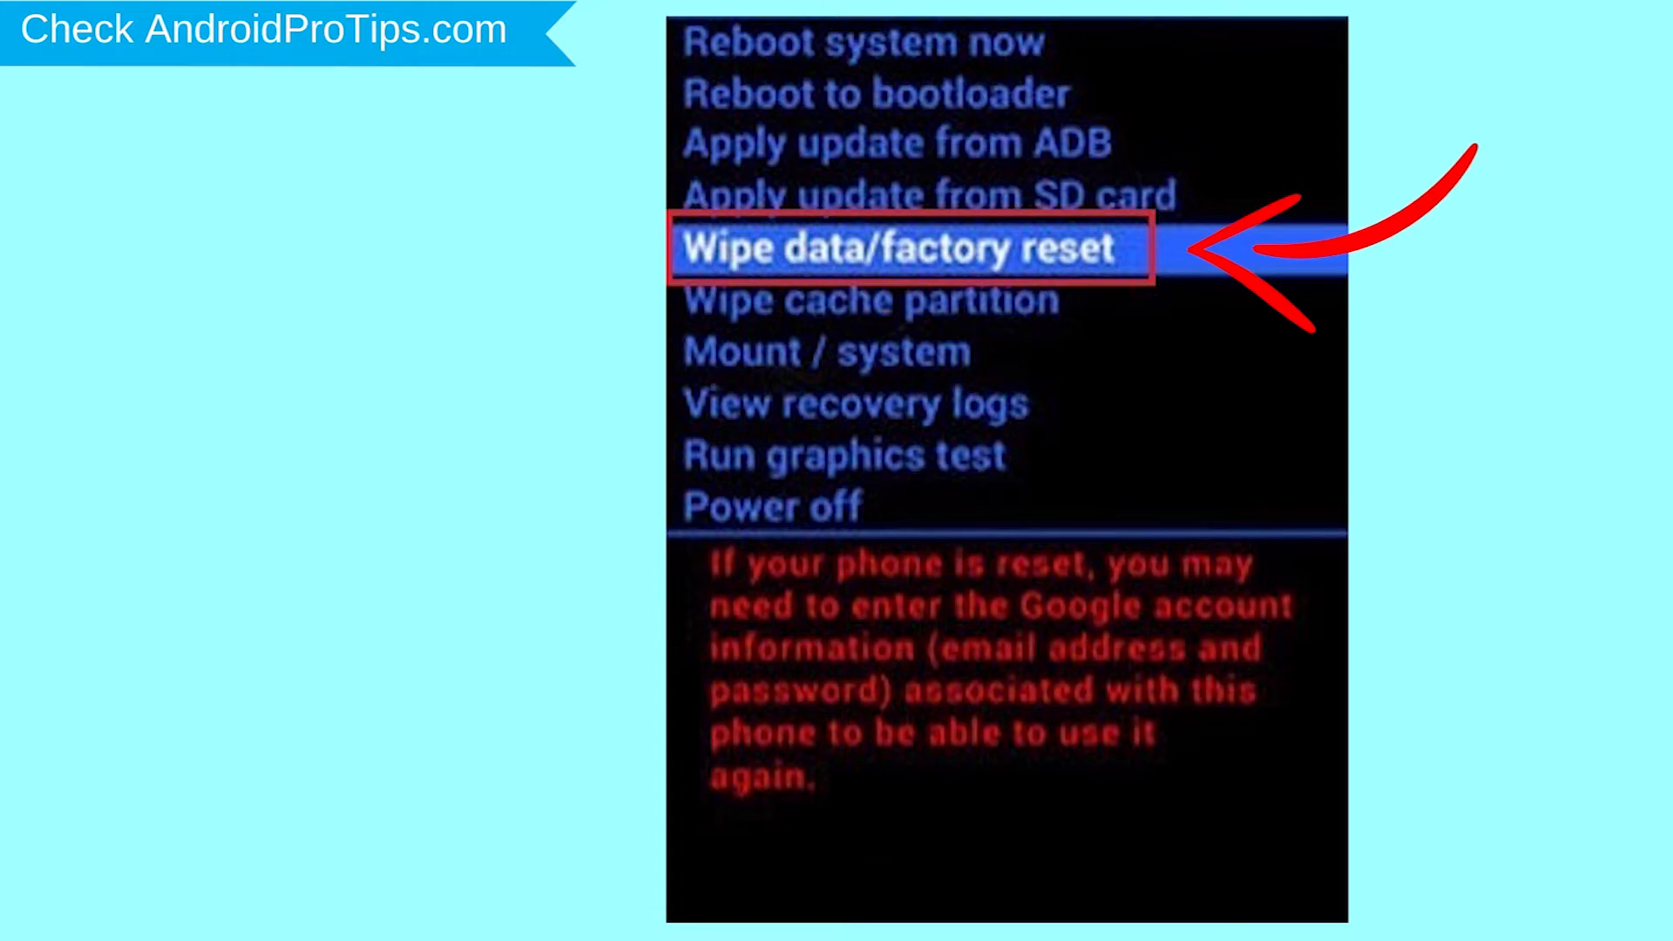
# Search Chrome for 'google find my device' and open the 'Find My Device - Google' result.
pyautogui.click(908, 248)
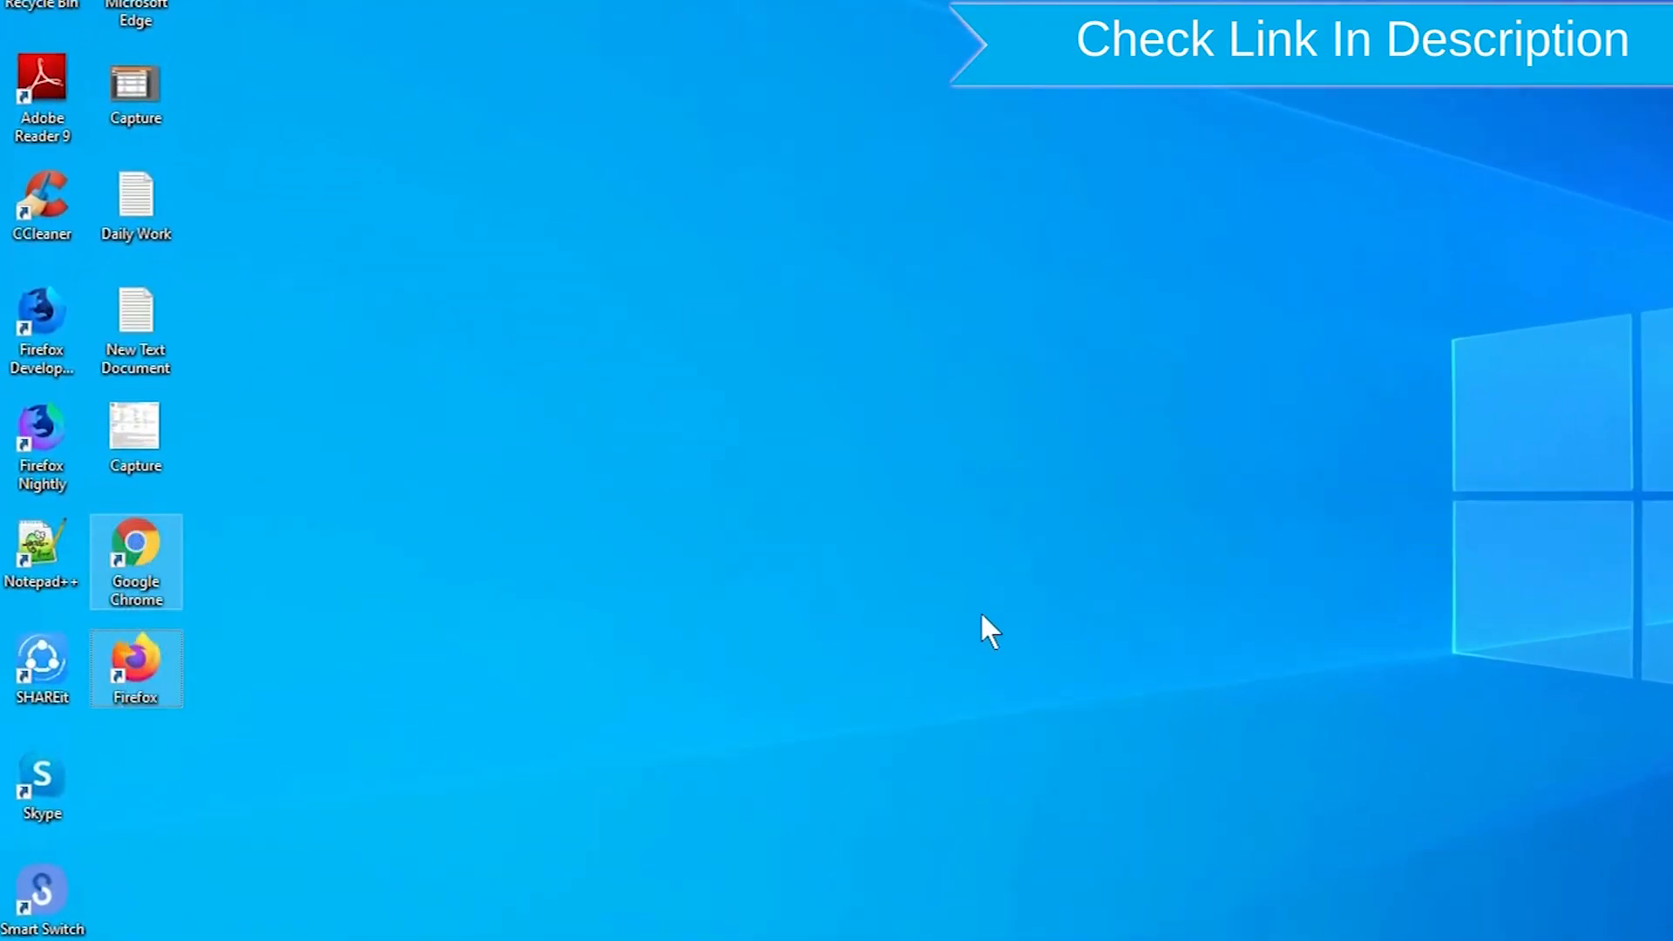
pyautogui.rightClick(136, 667)
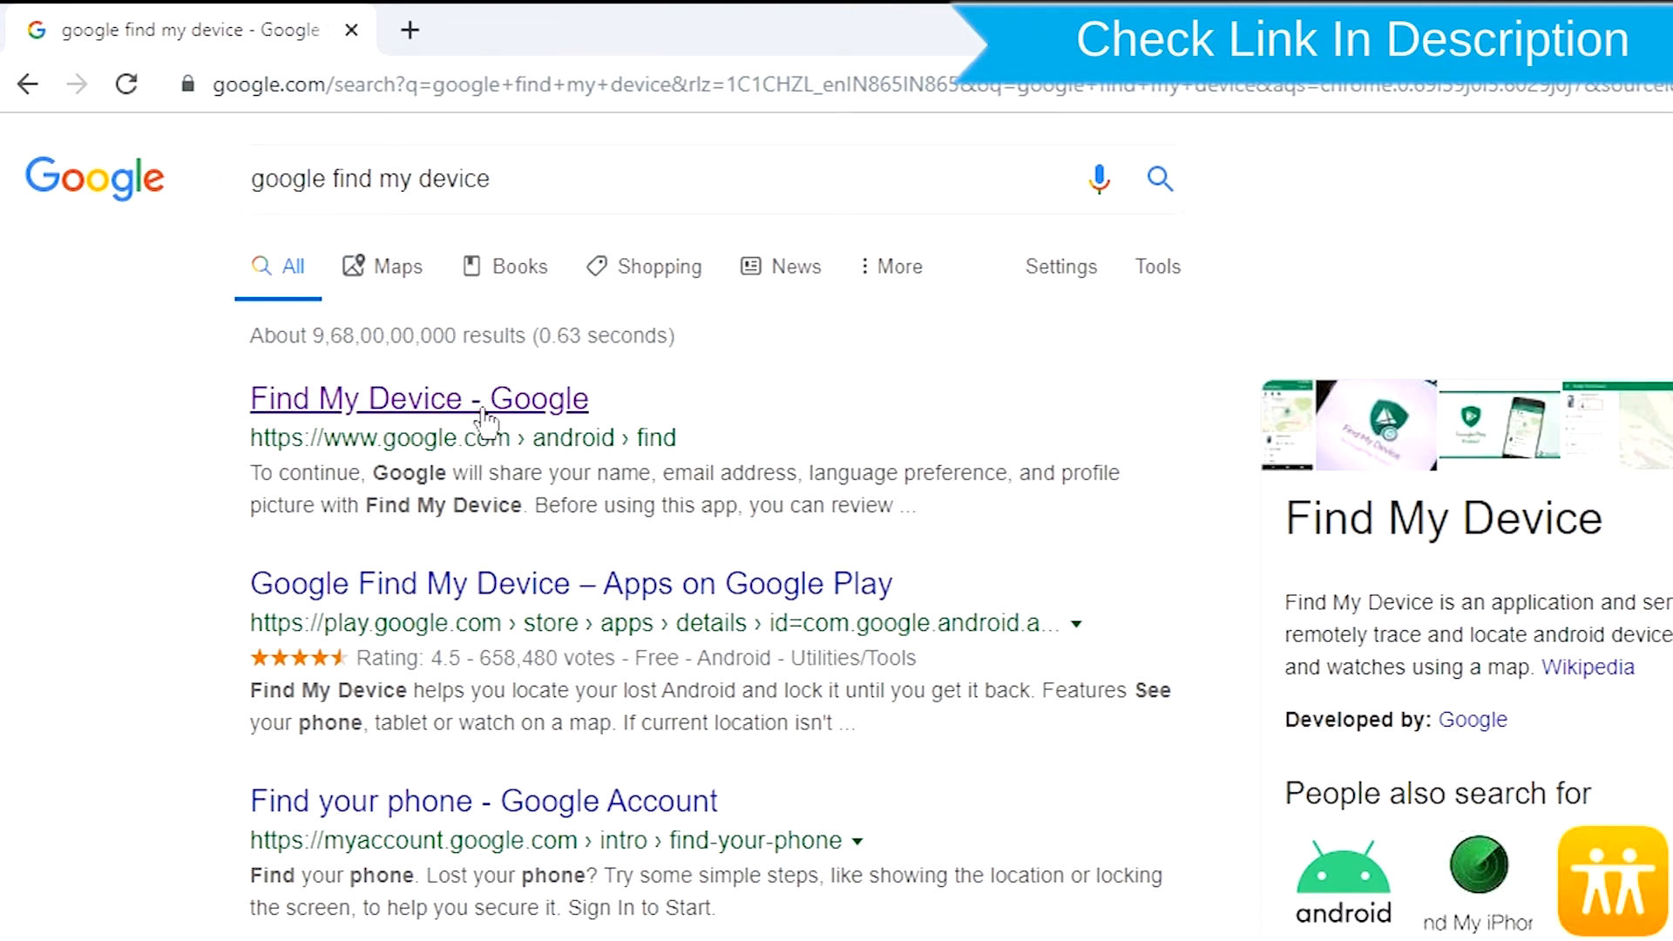
pyautogui.click(419, 398)
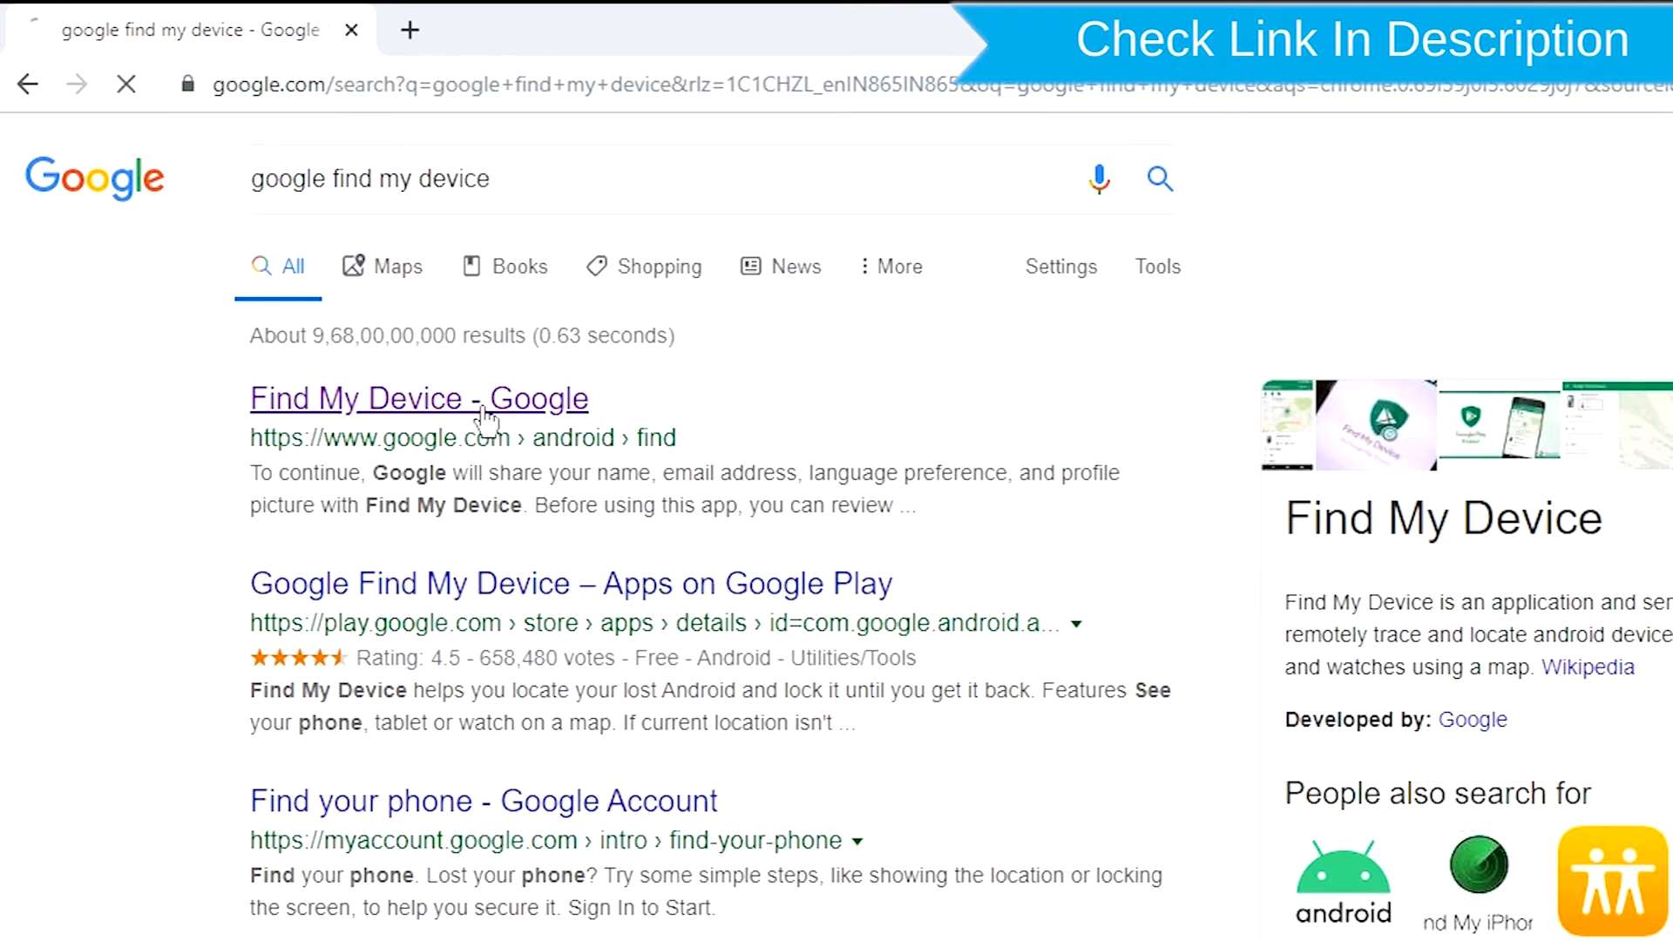
pyautogui.click(418, 398)
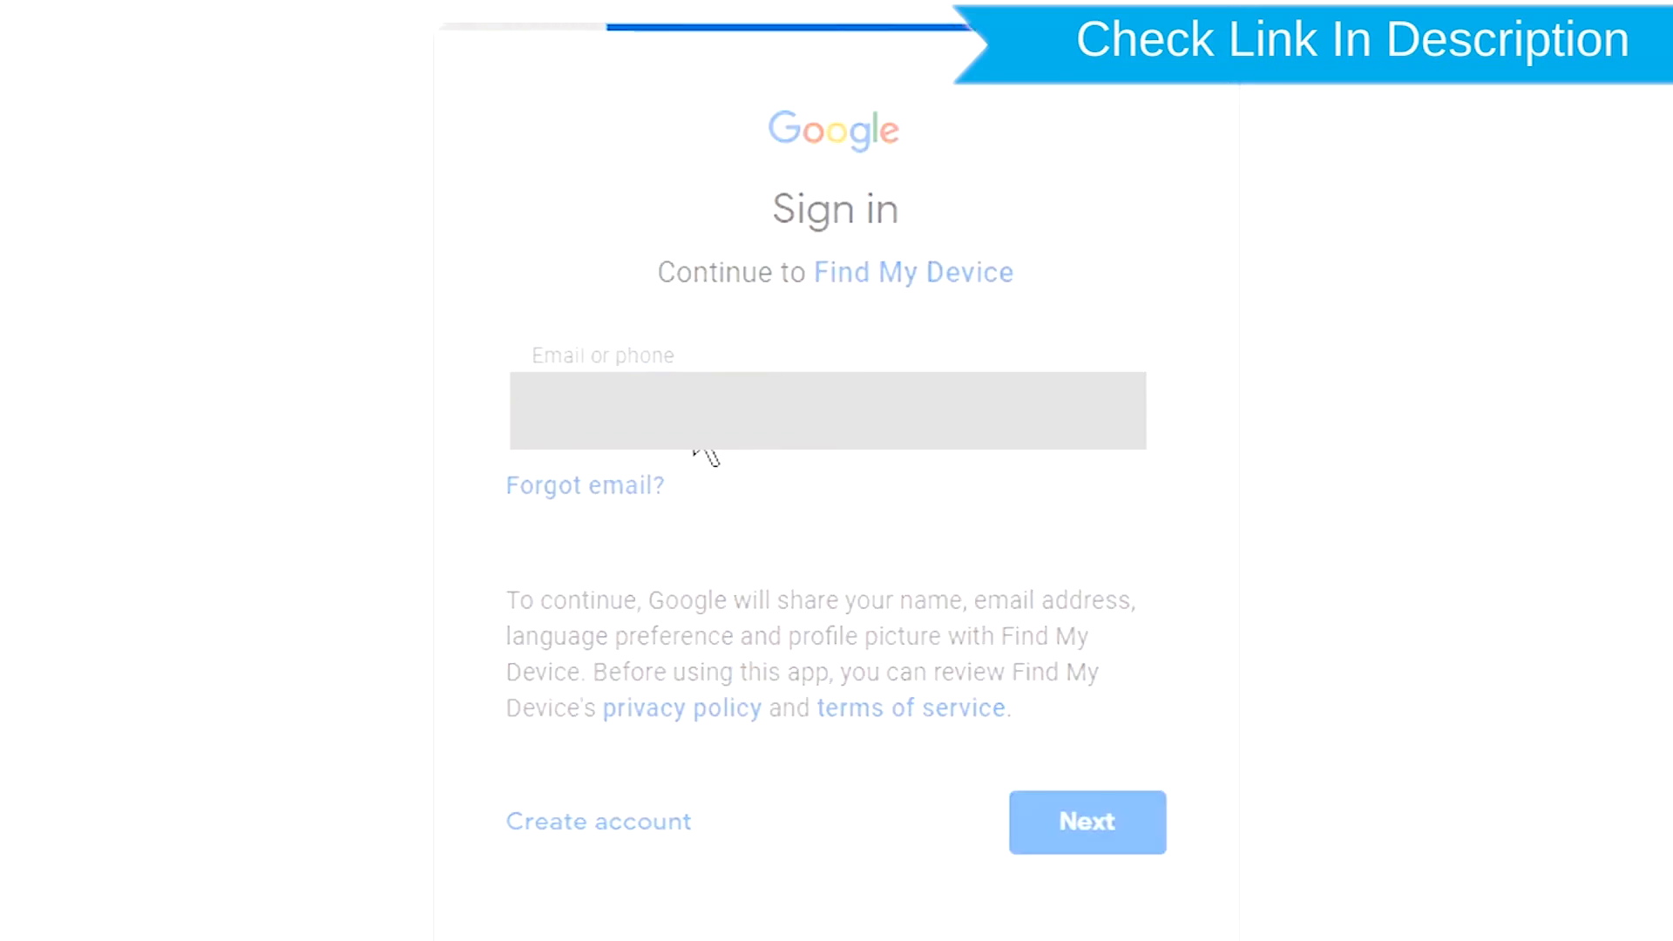
# Sign in with the account email and password to reach the phone's overview.
pyautogui.click(1084, 821)
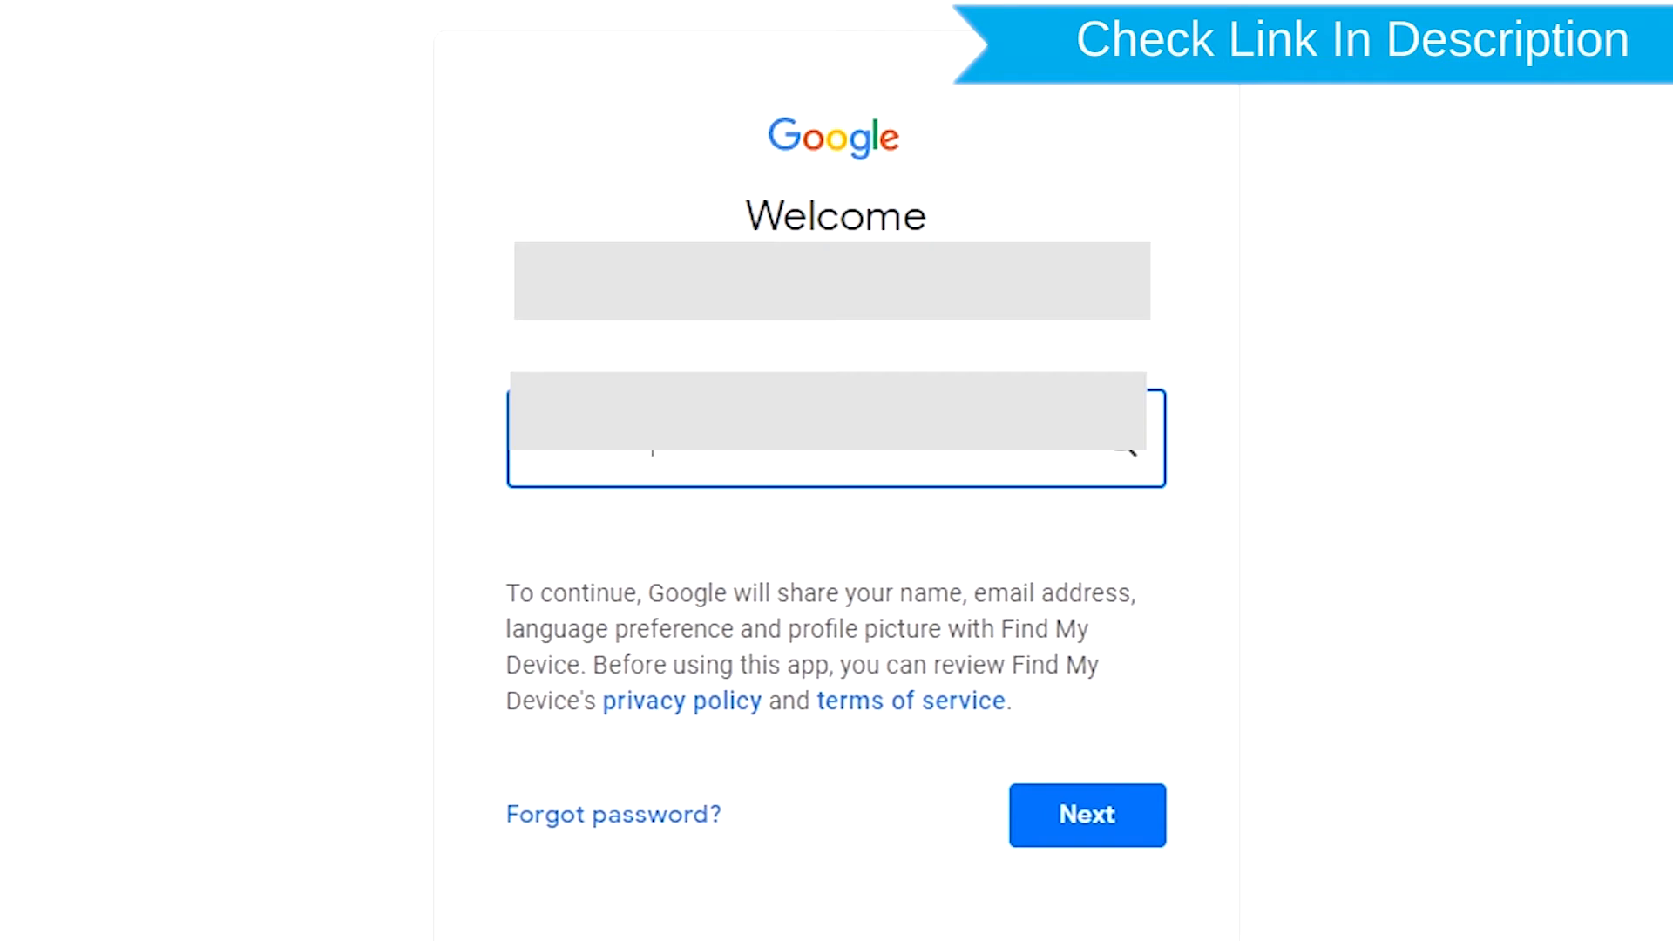
pyautogui.click(1087, 814)
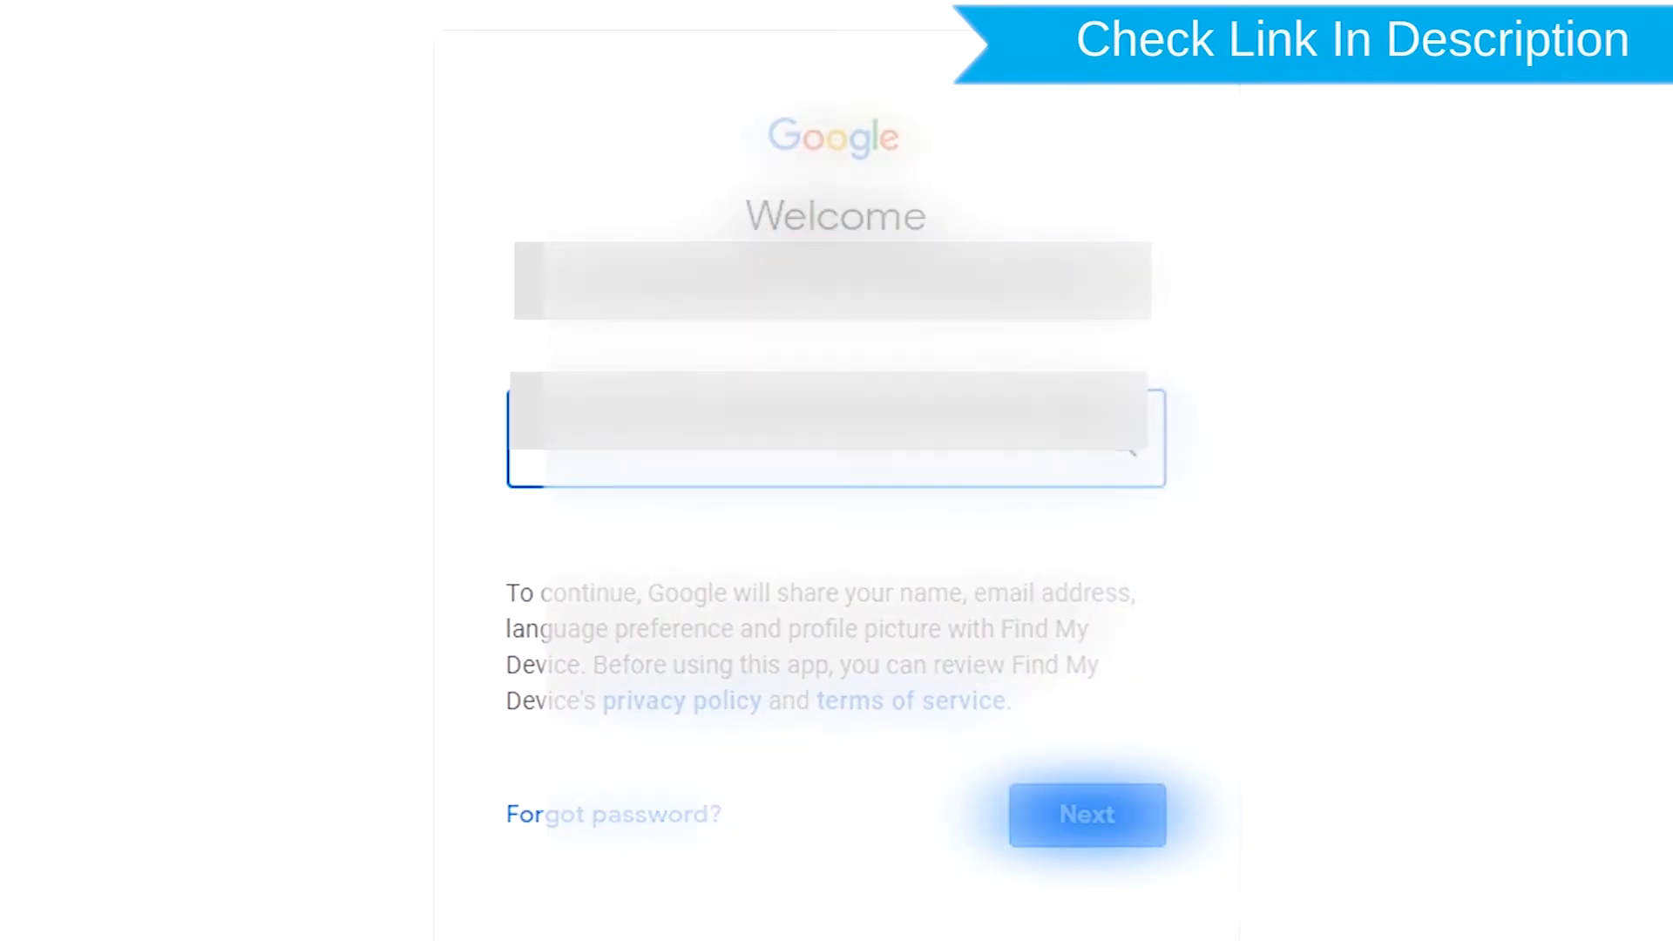
pyautogui.click(1085, 814)
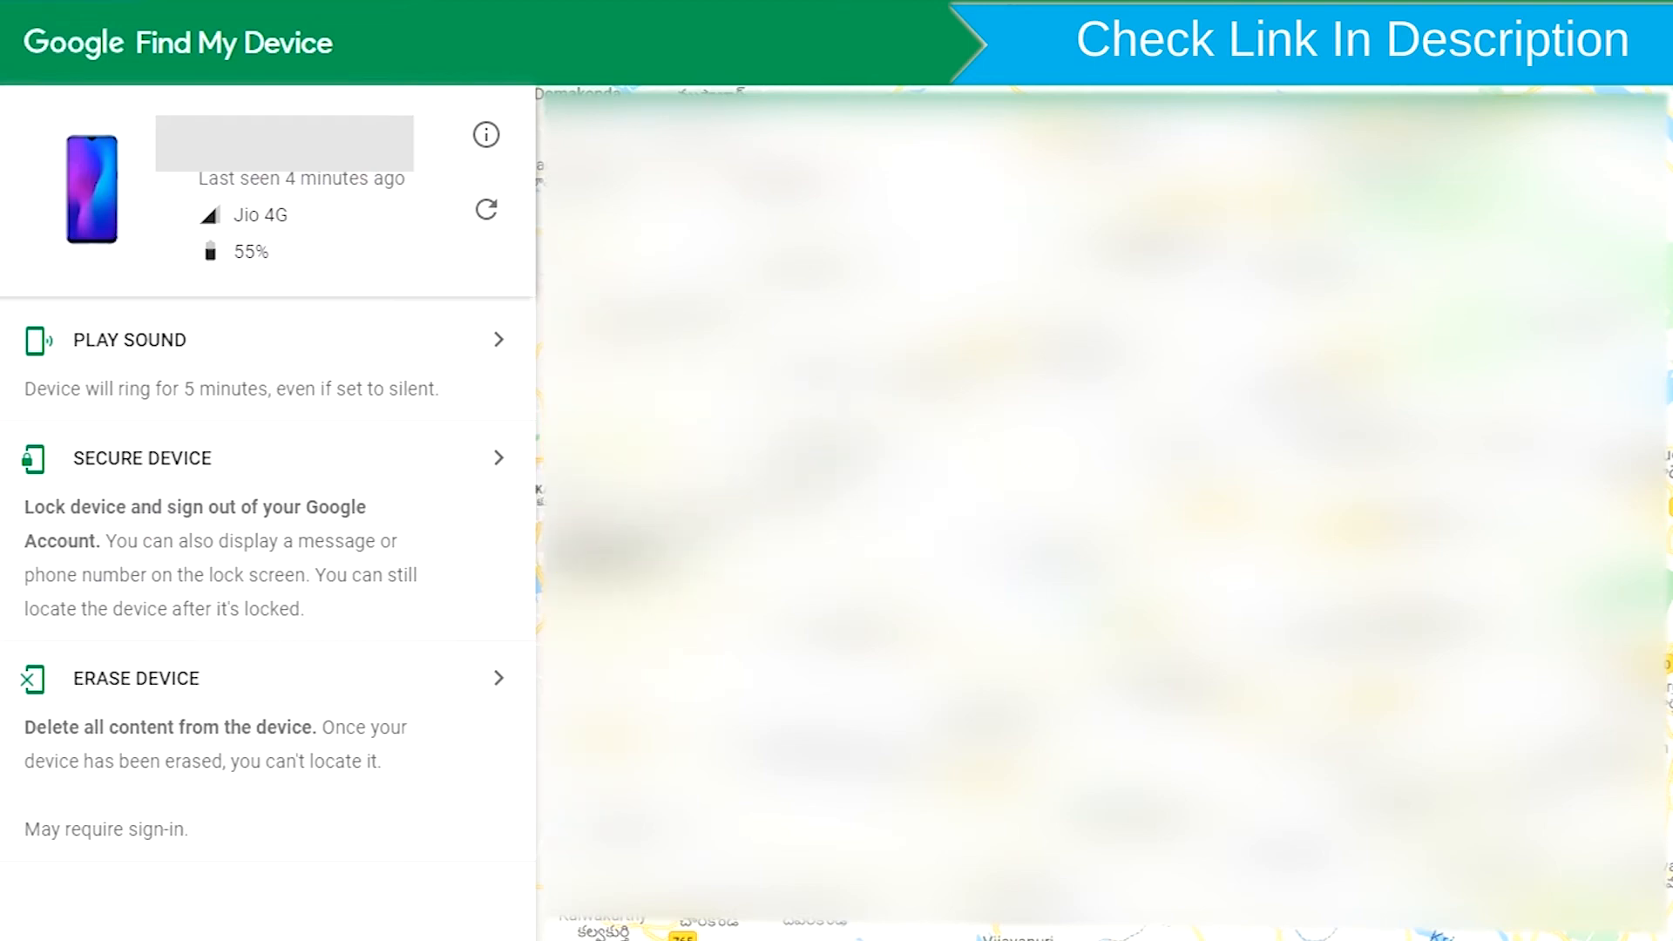
pyautogui.moveTo(229, 698)
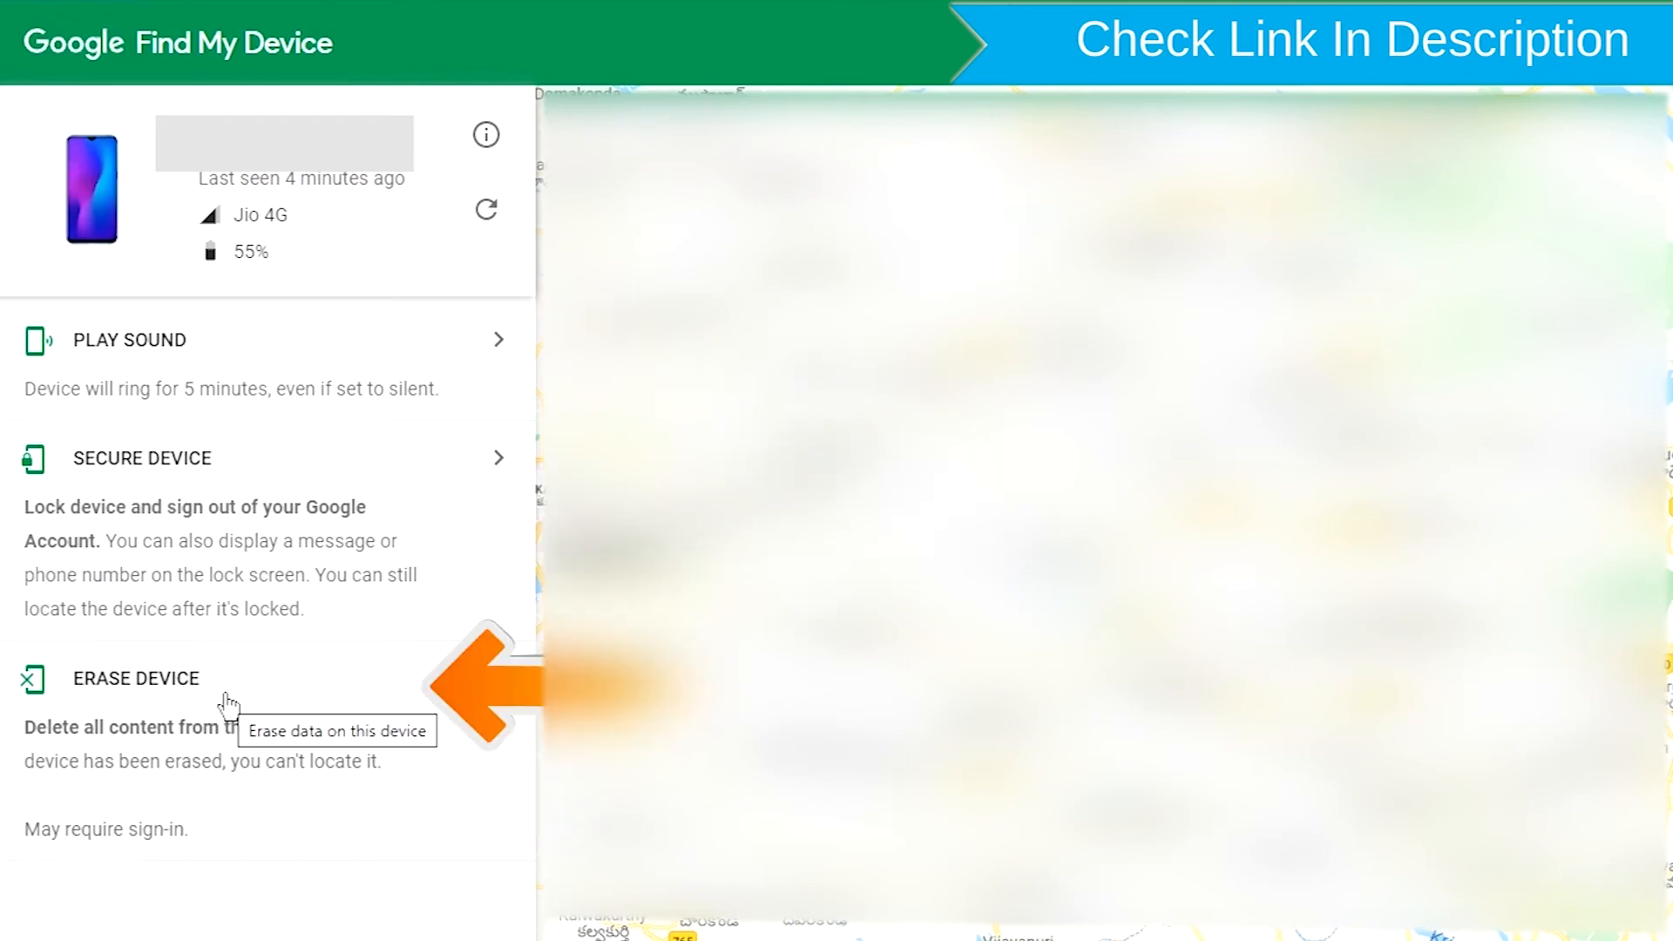
# Choose Erase Device in the left panel and confirm with the green Erase Device button.
pyautogui.click(136, 678)
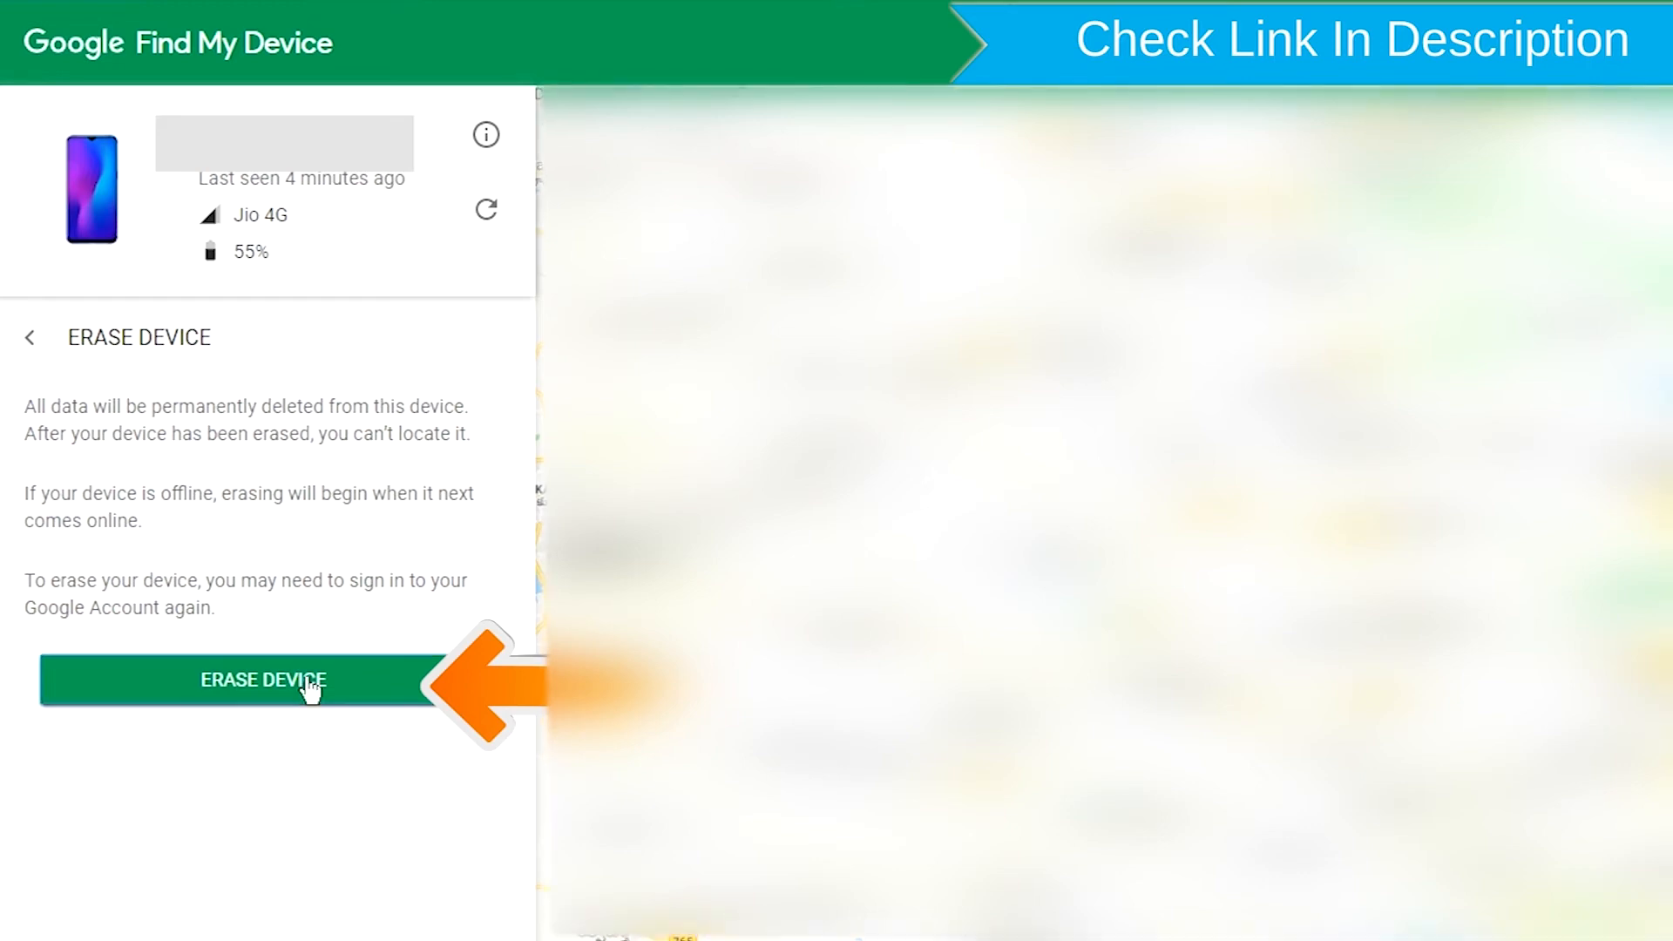
pyautogui.click(264, 680)
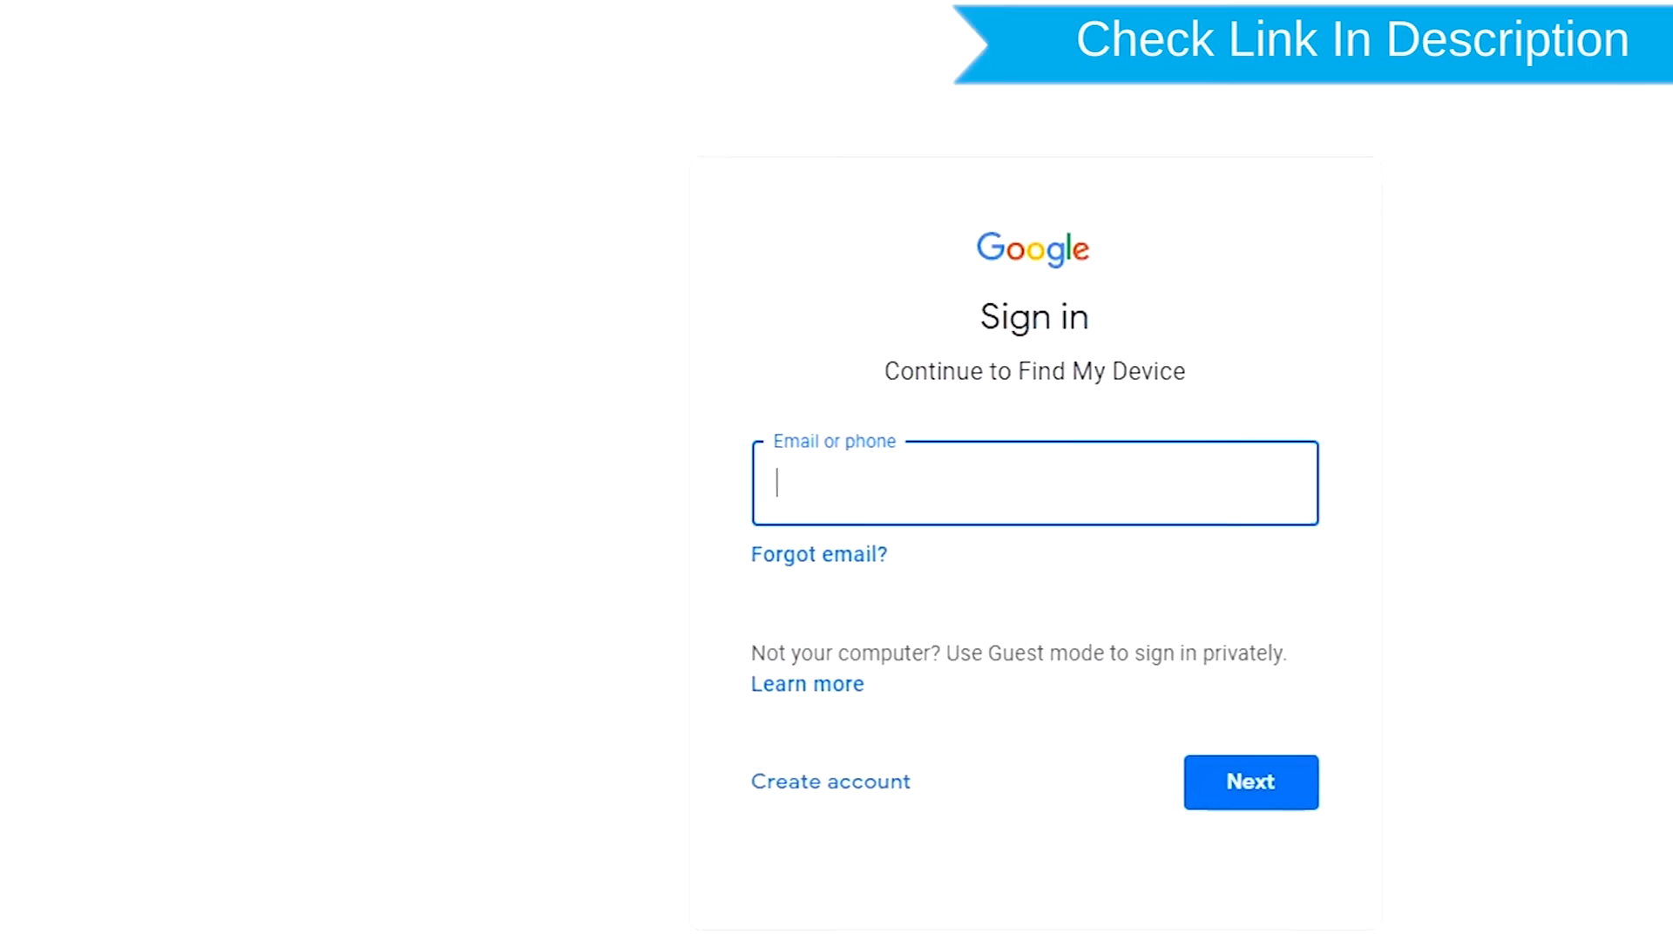
# Re-enter the account credentials and confirm permanently erasing the phone.
pyautogui.scroll(-3)
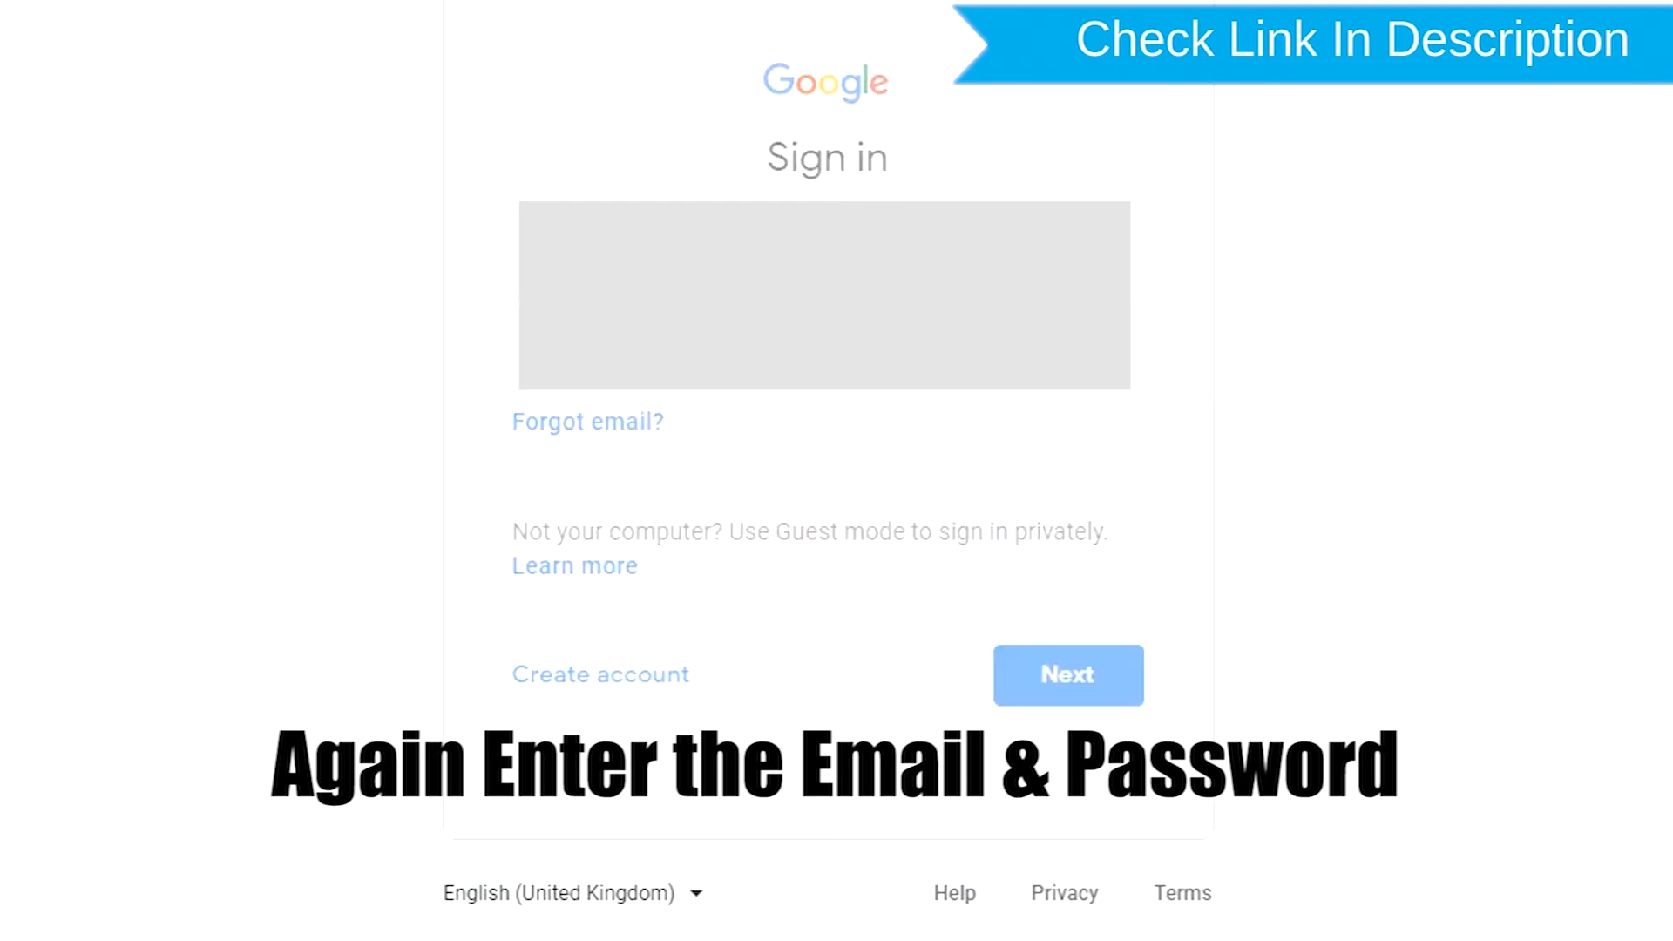
pyautogui.click(1066, 674)
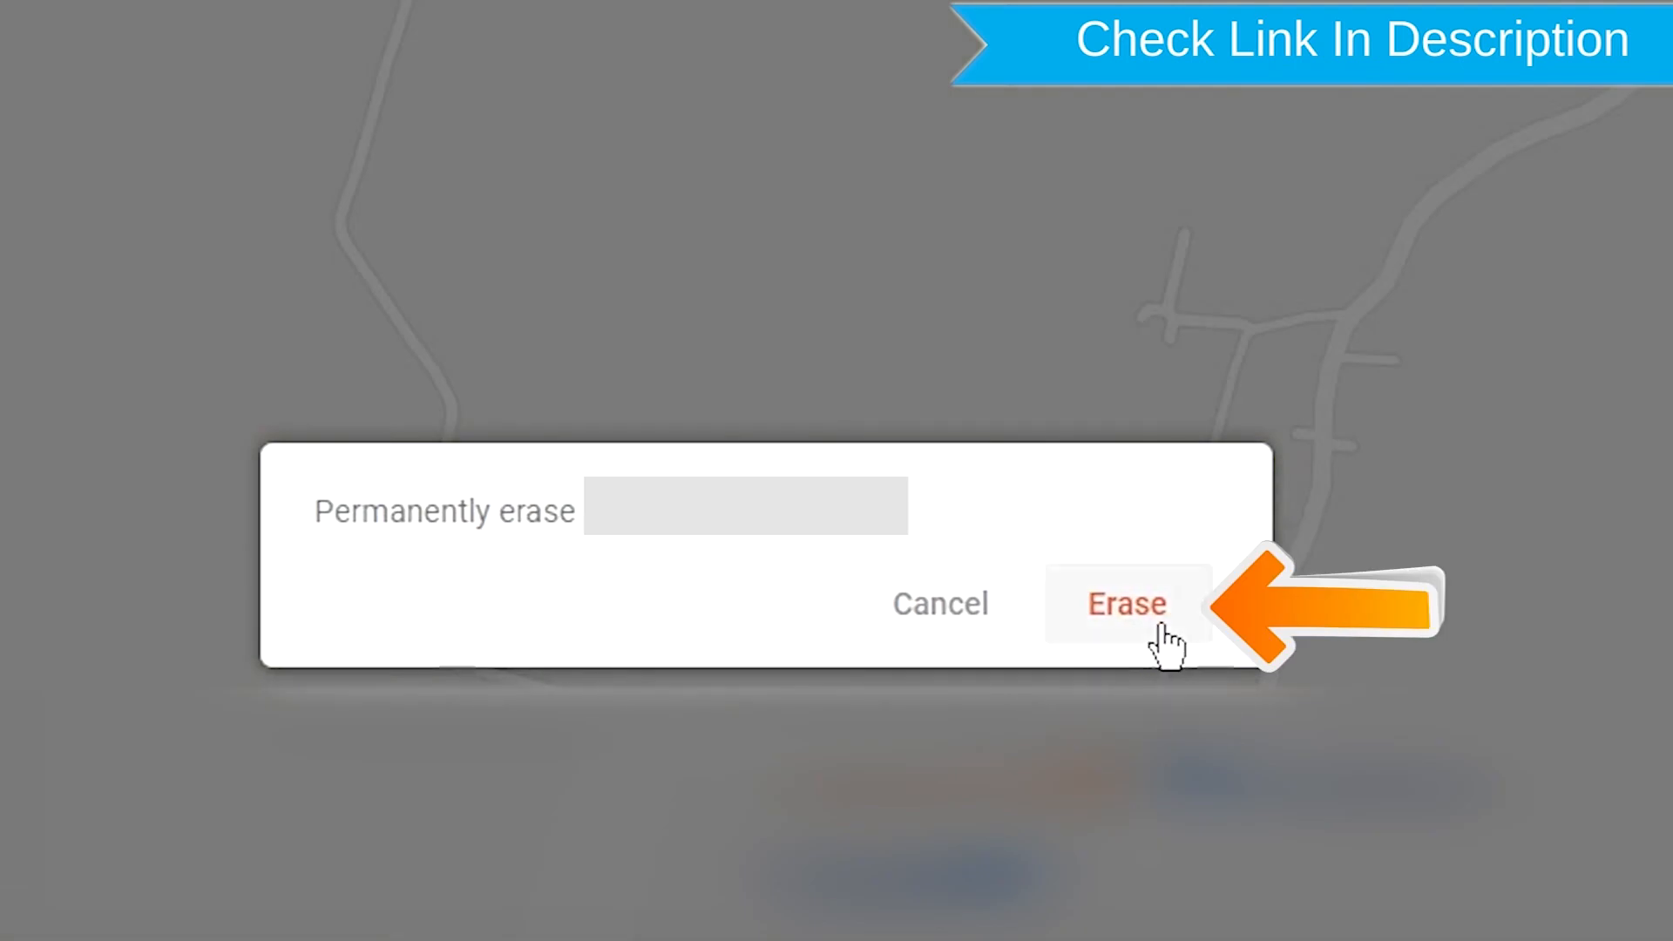
pyautogui.click(1126, 603)
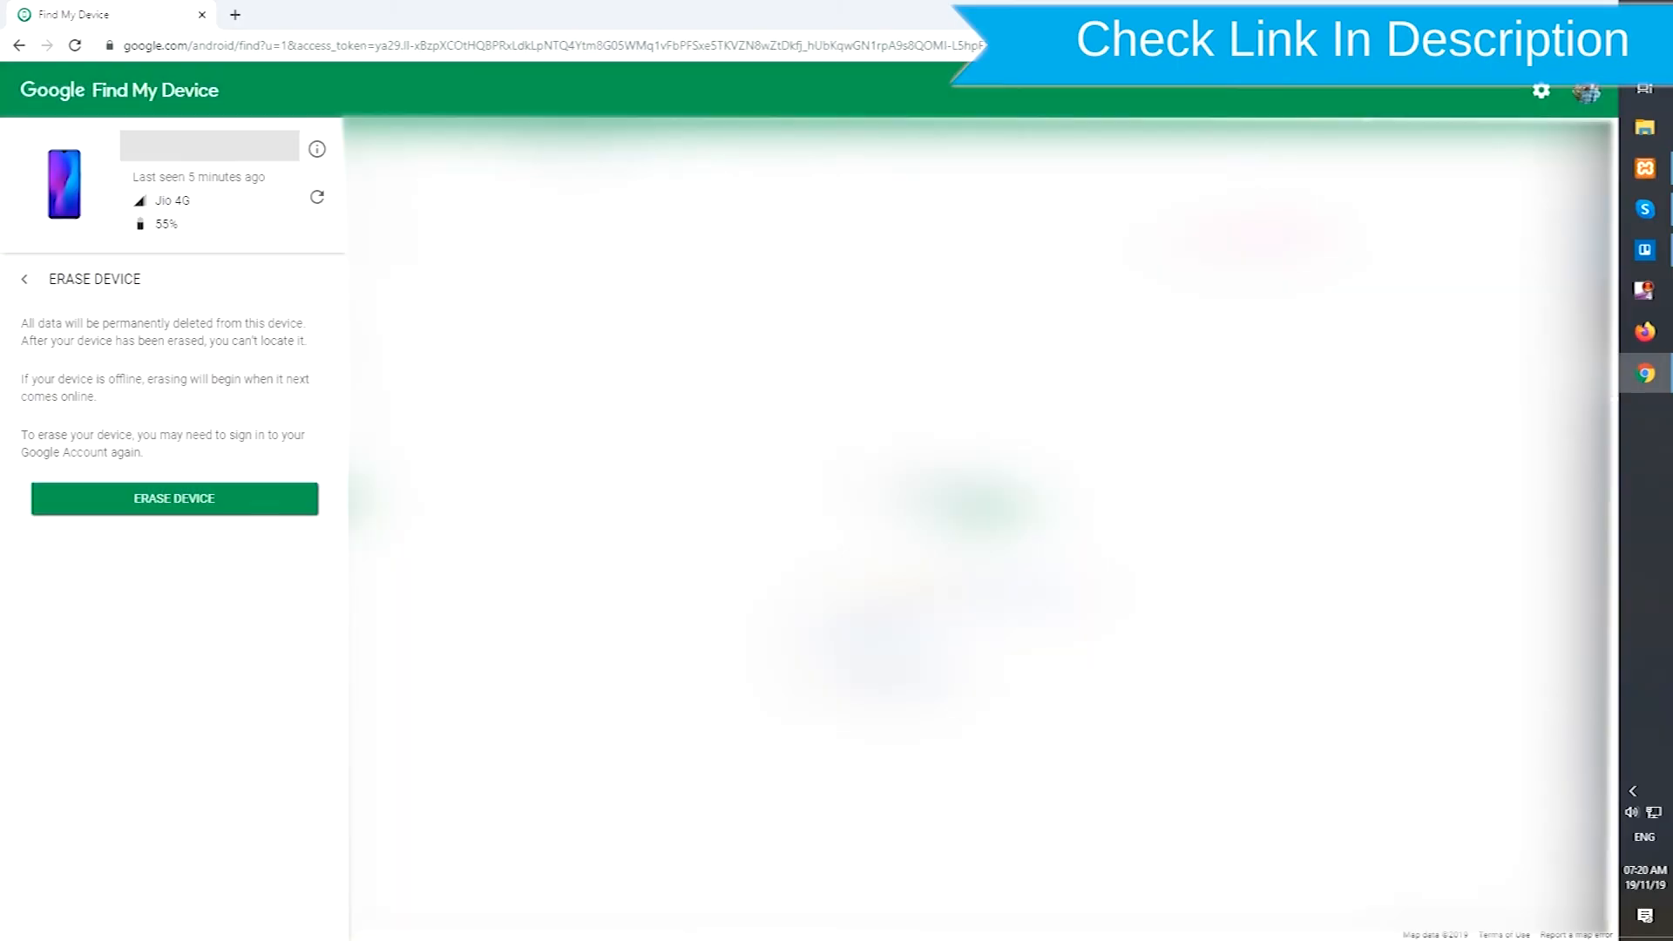
pyautogui.click(172, 498)
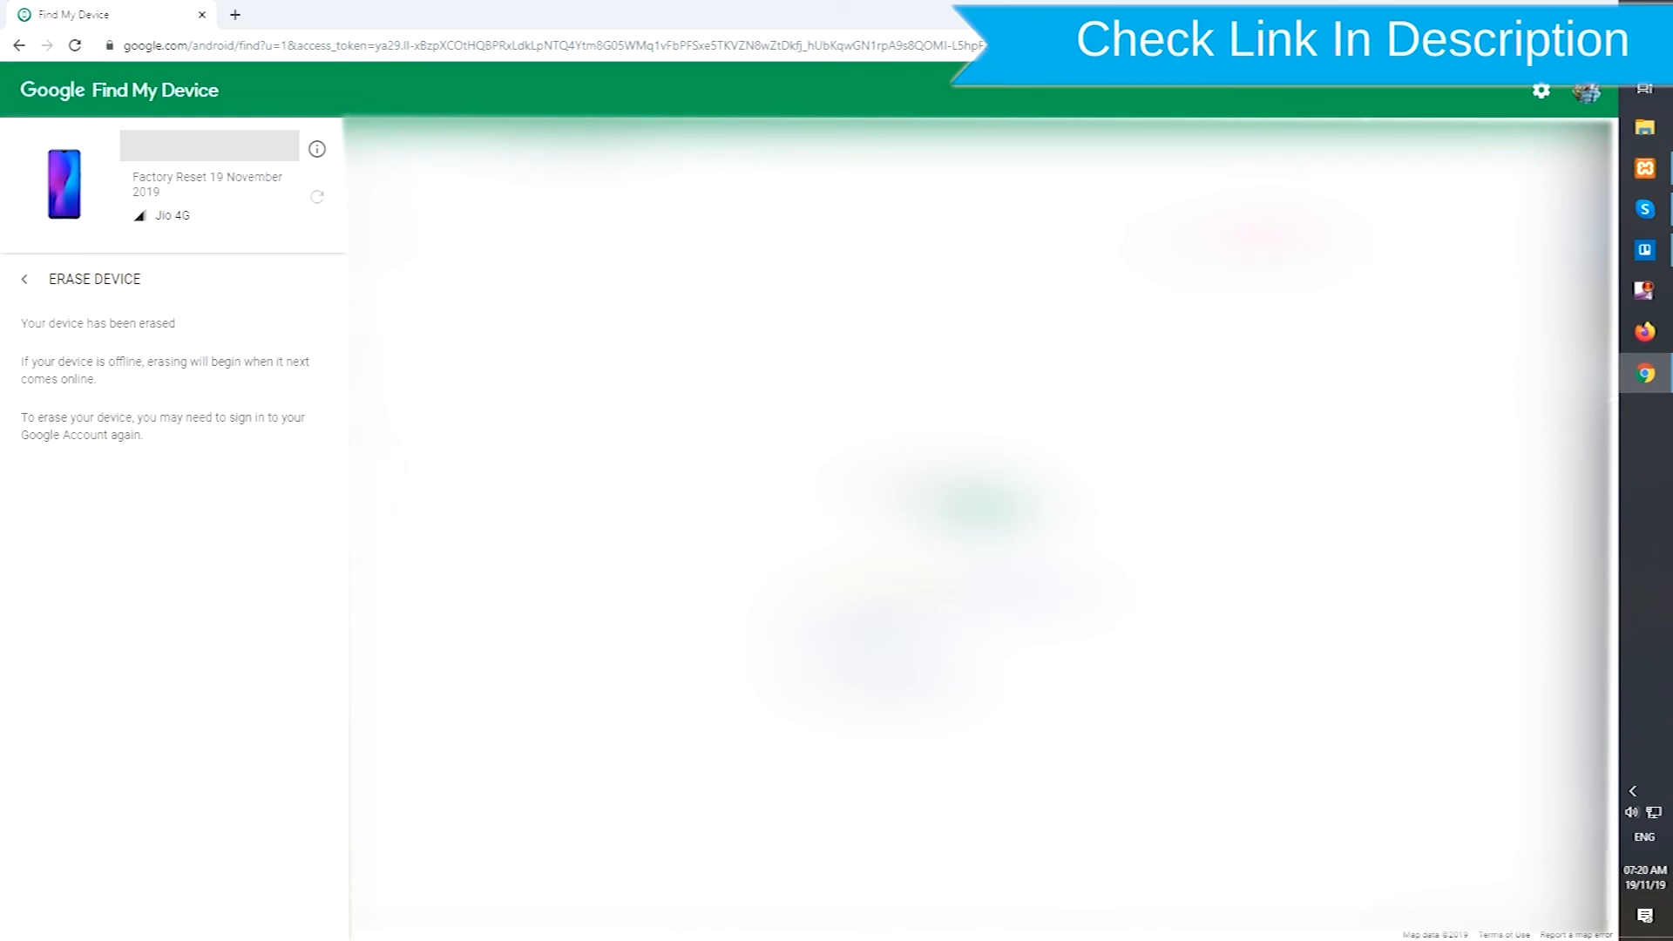